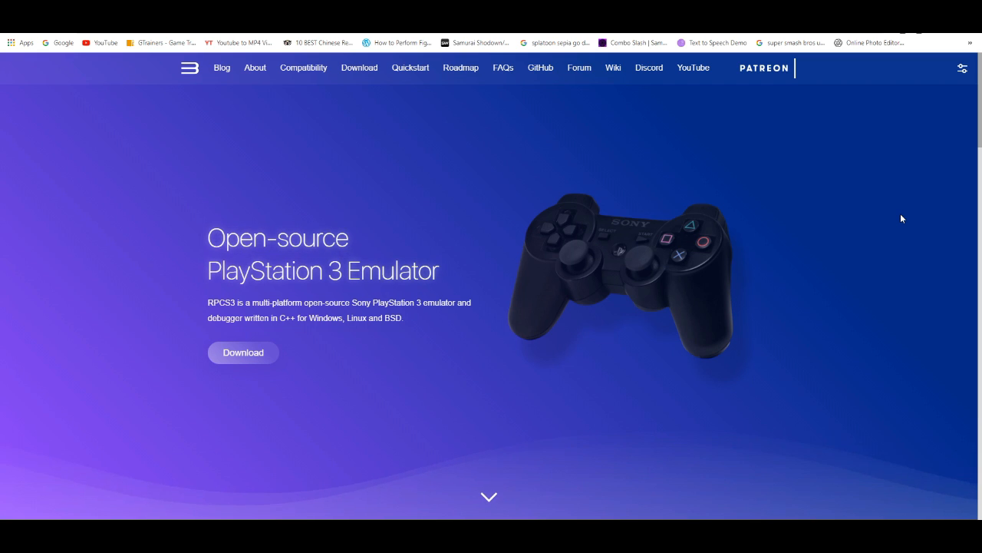
mouse_move(942, 161)
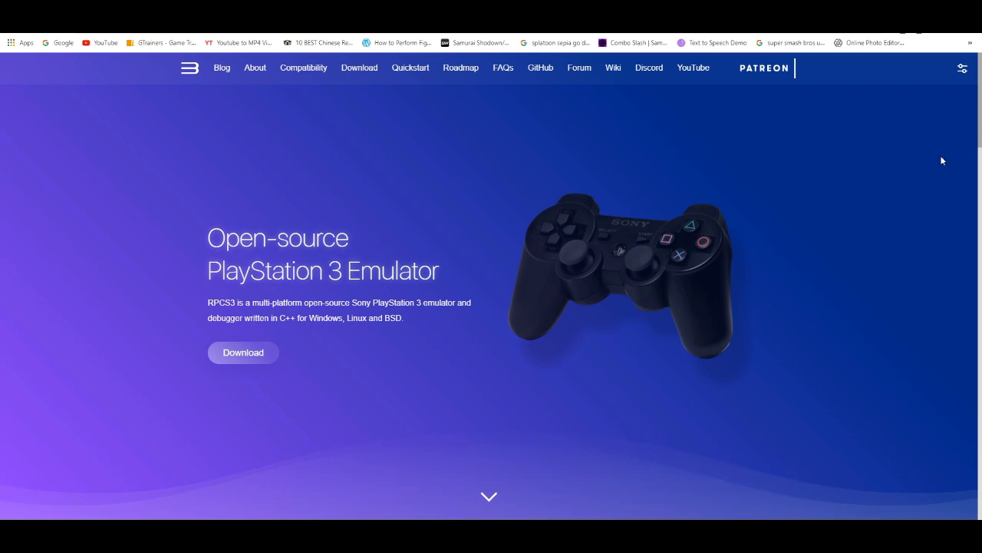
mouse_move(198, 129)
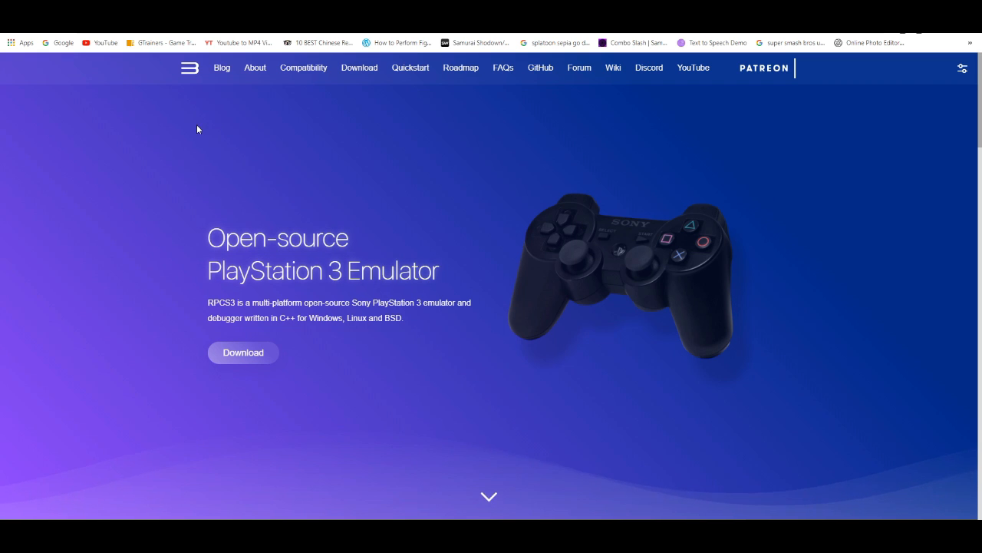
mouse_move(89, 115)
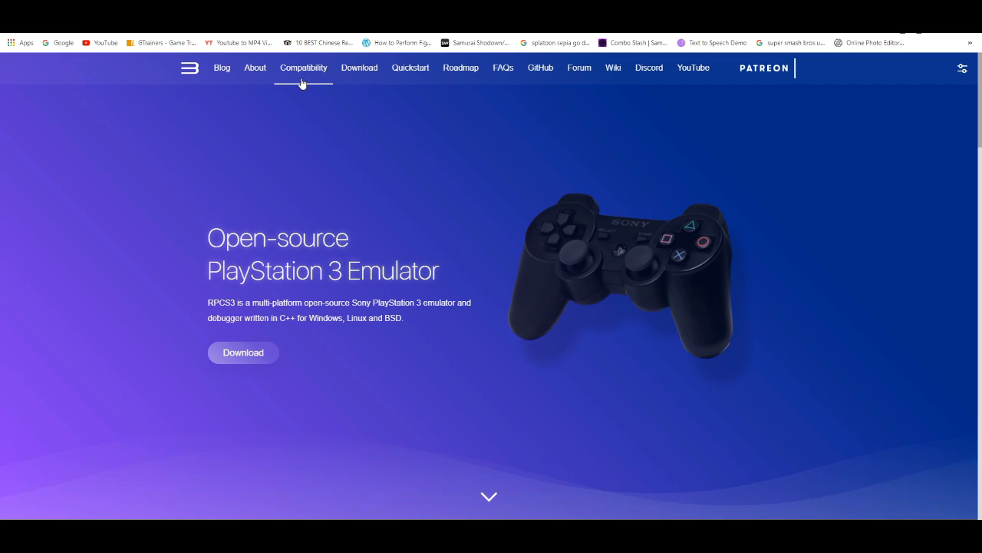
Show the Compatibility page's game list with Playable, Ingame, Intro, Loadable and Nothing filters.
click(303, 67)
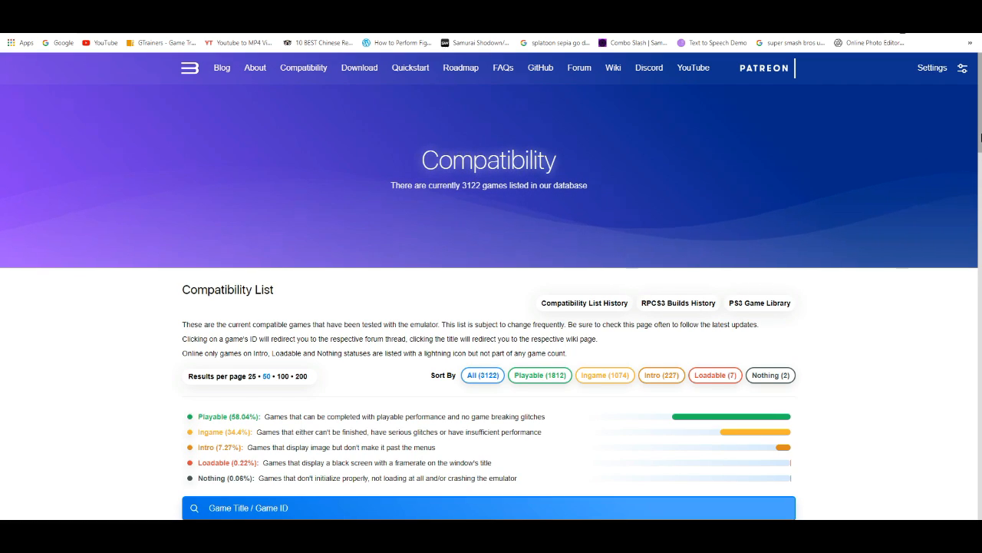
scroll(down, 3)
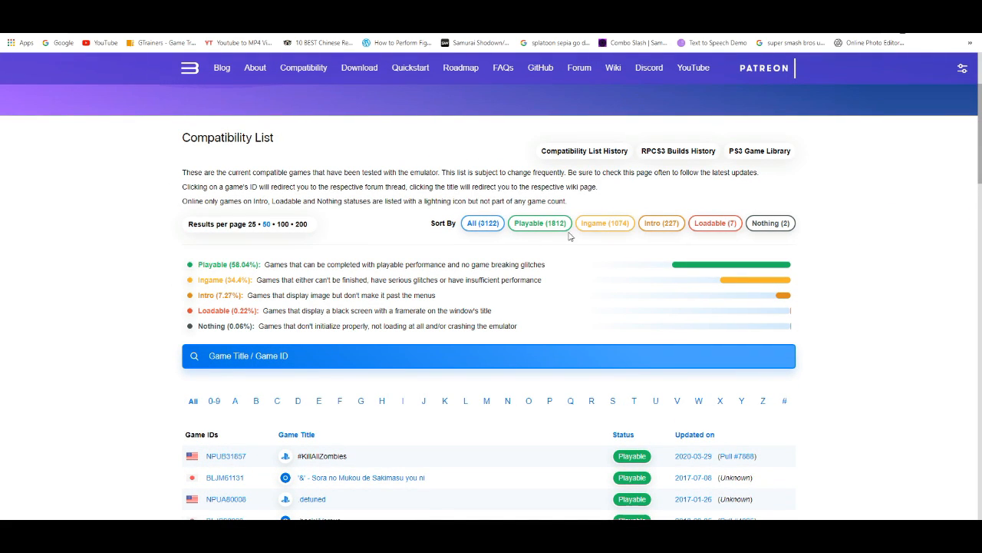
mouse_move(605, 223)
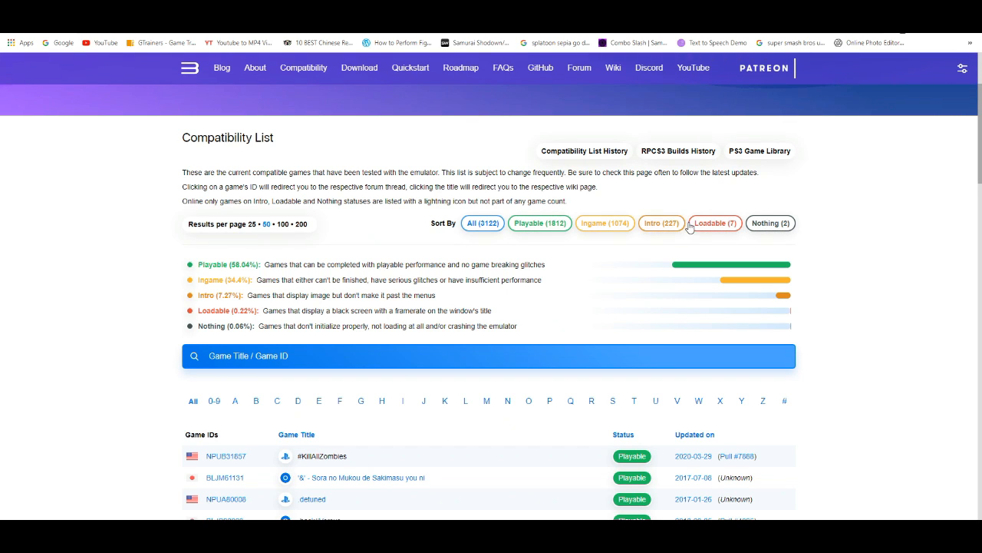
mouse_move(662, 222)
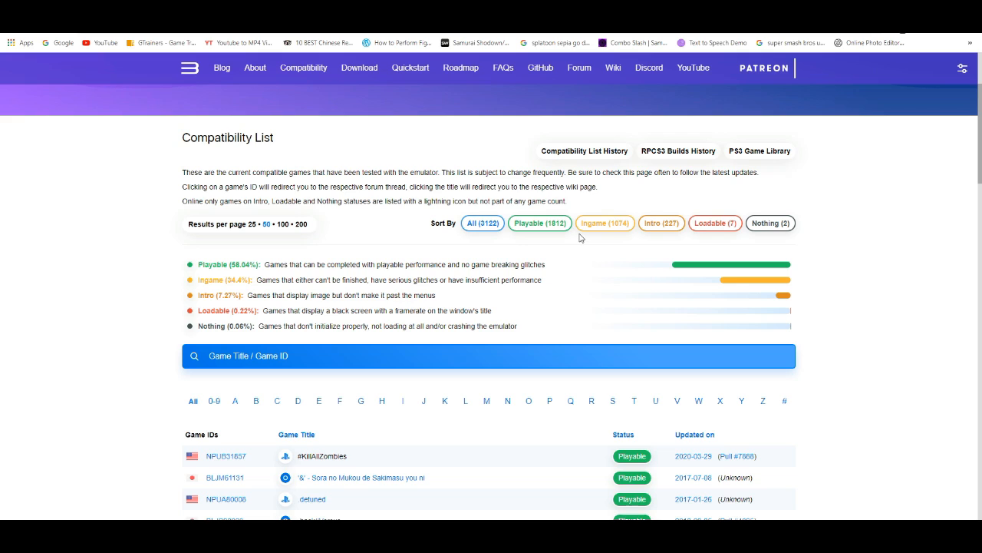
mouse_move(605, 222)
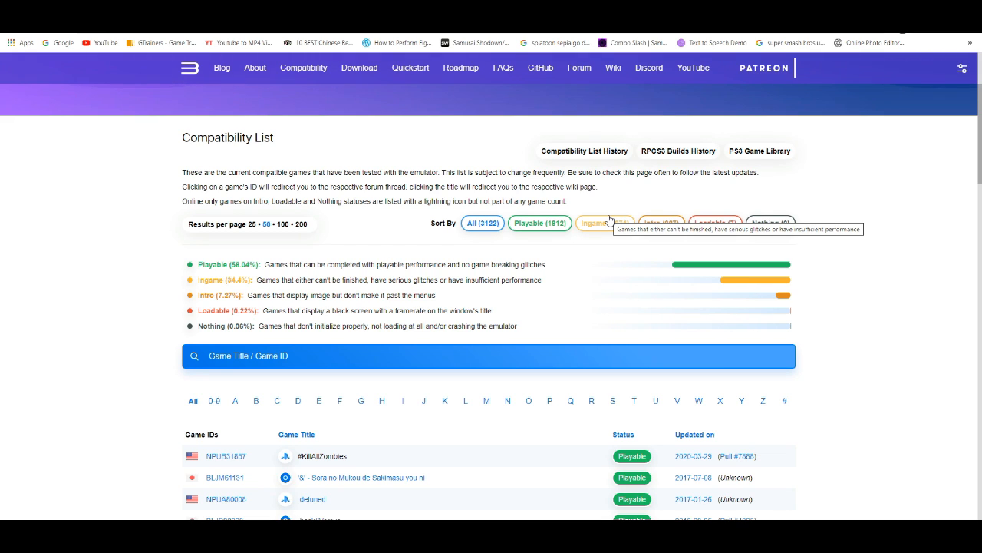
mouse_move(583, 240)
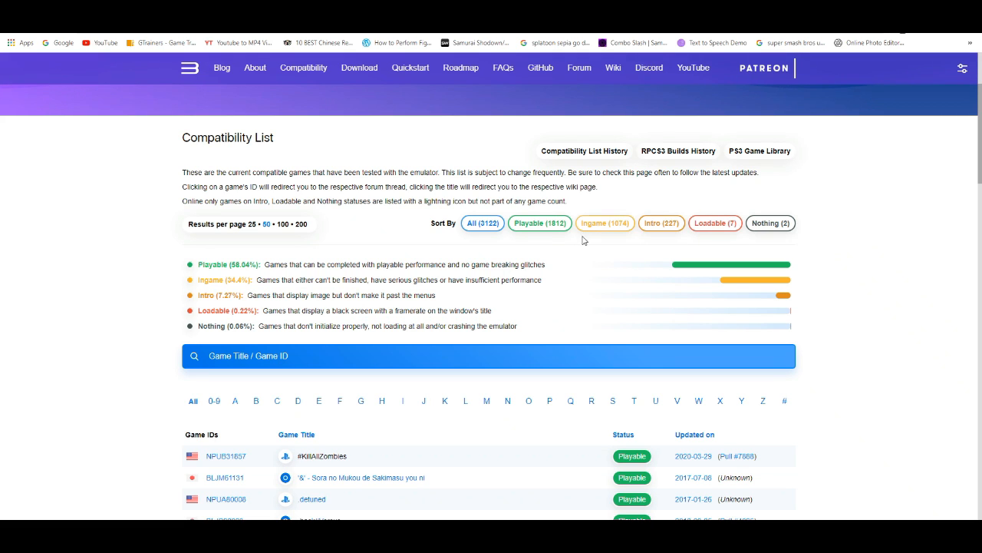
mouse_move(541, 223)
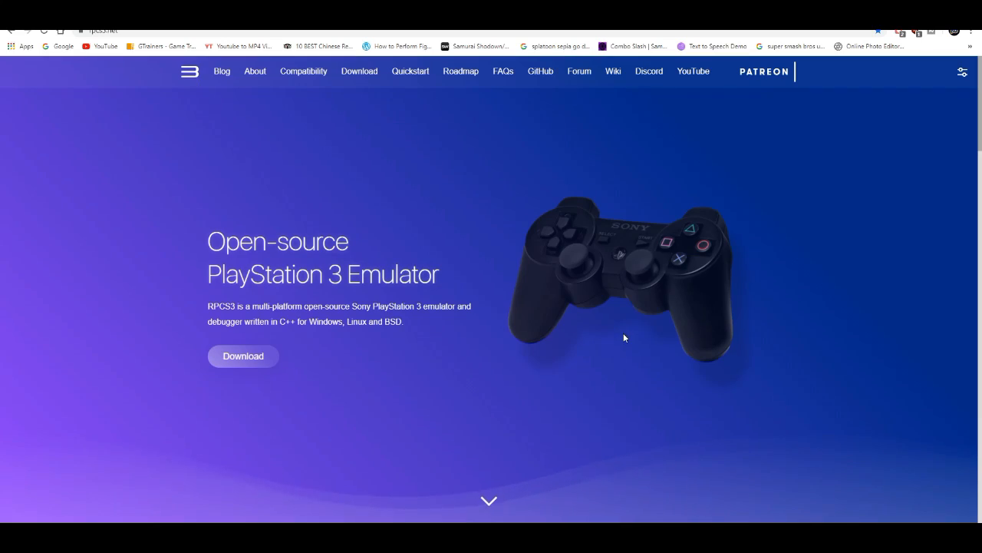
mouse_move(479, 474)
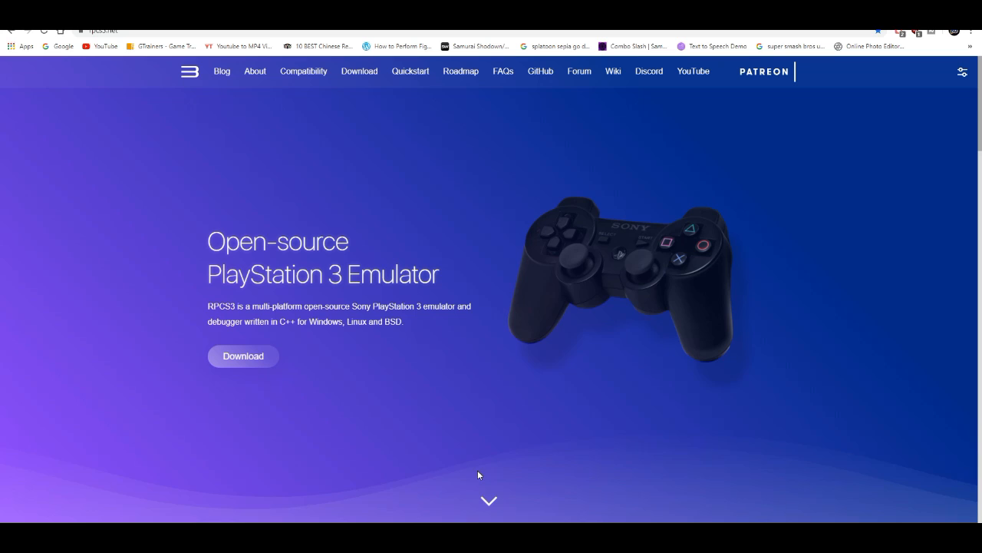